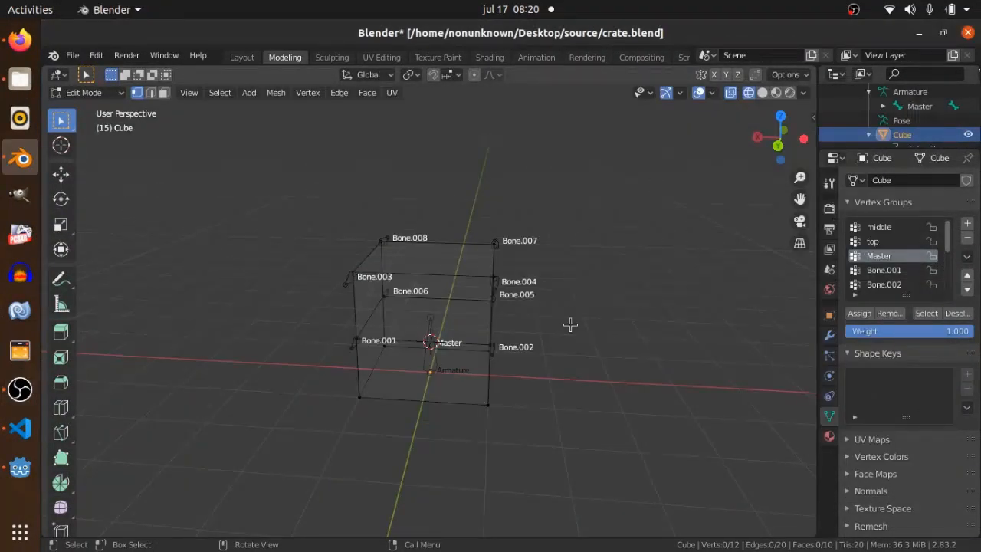
mouse_move(648, 297)
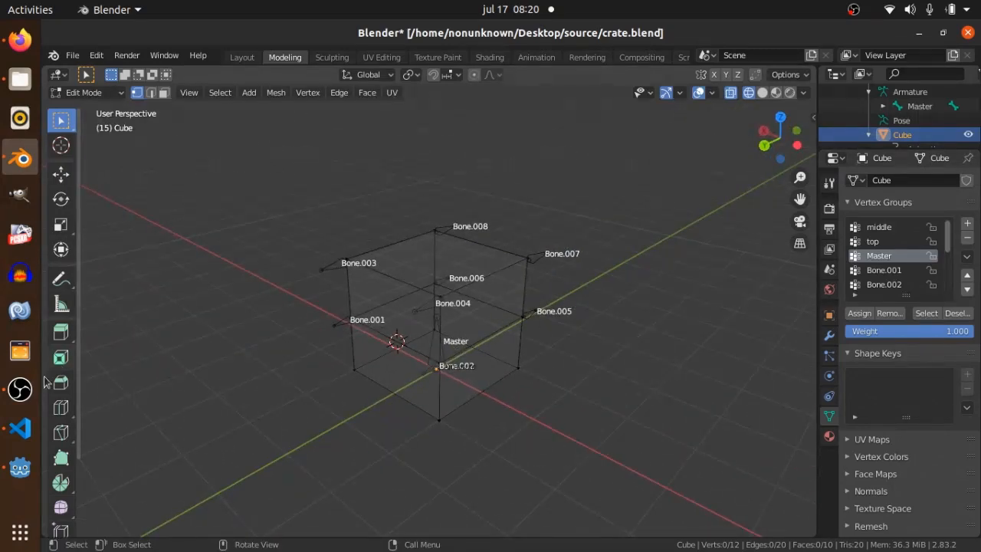
mouse_move(19, 467)
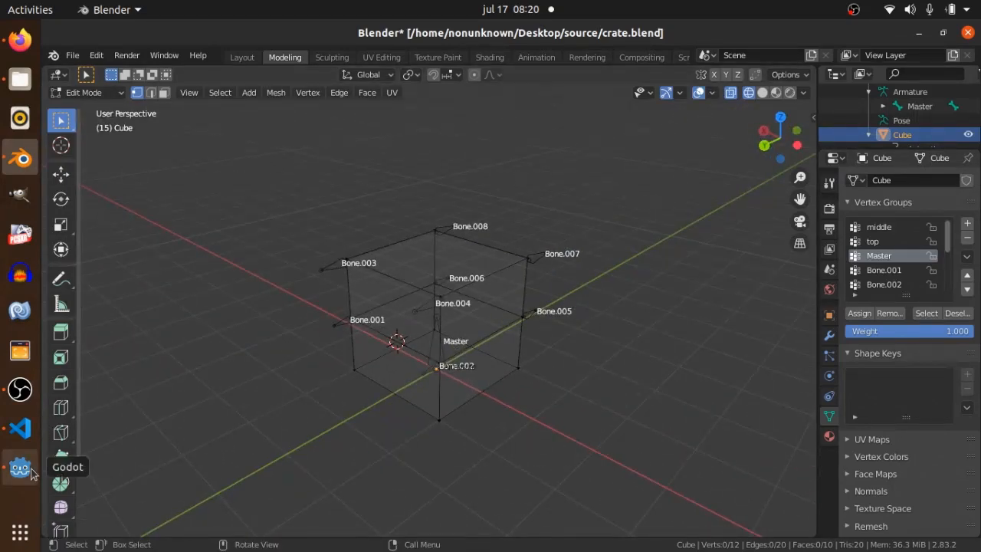
Step: Check the crate models folder in Godot, then return to Blender's export options
left_click(20, 467)
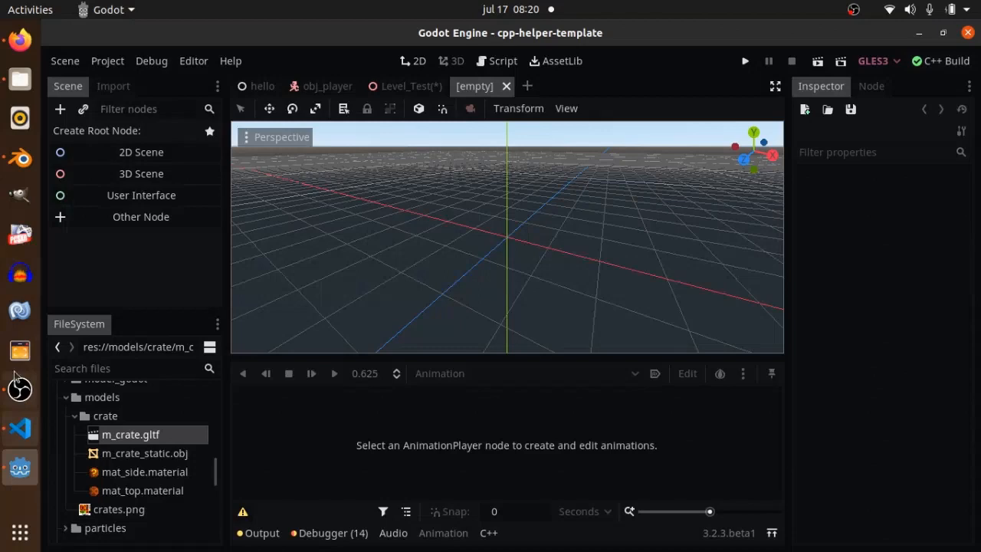
mouse_move(20, 156)
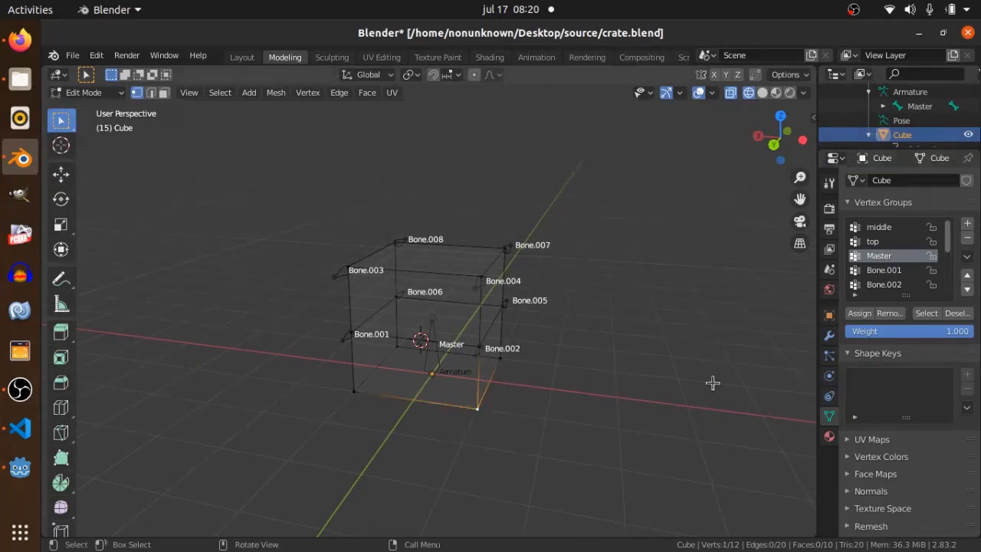
mouse_move(580, 351)
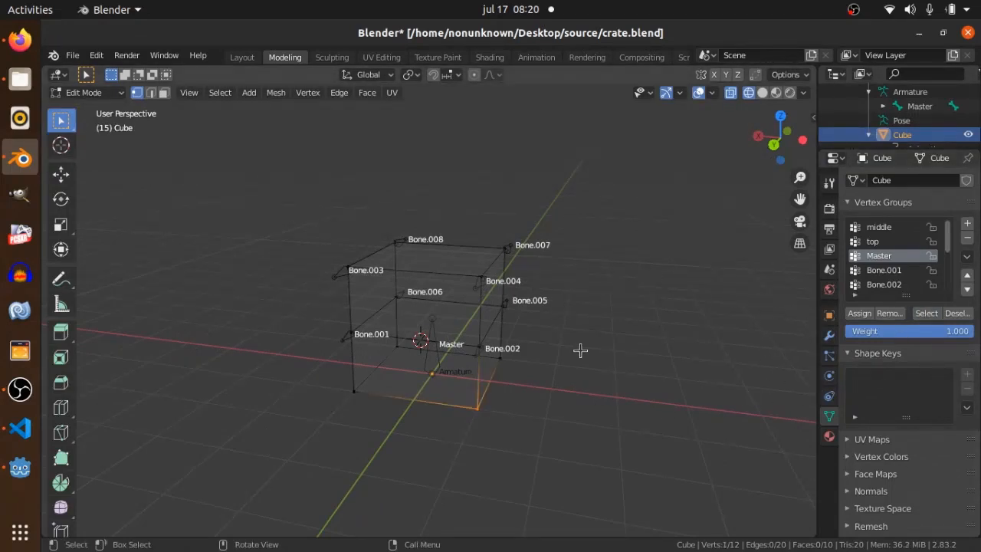
left_click(72, 55)
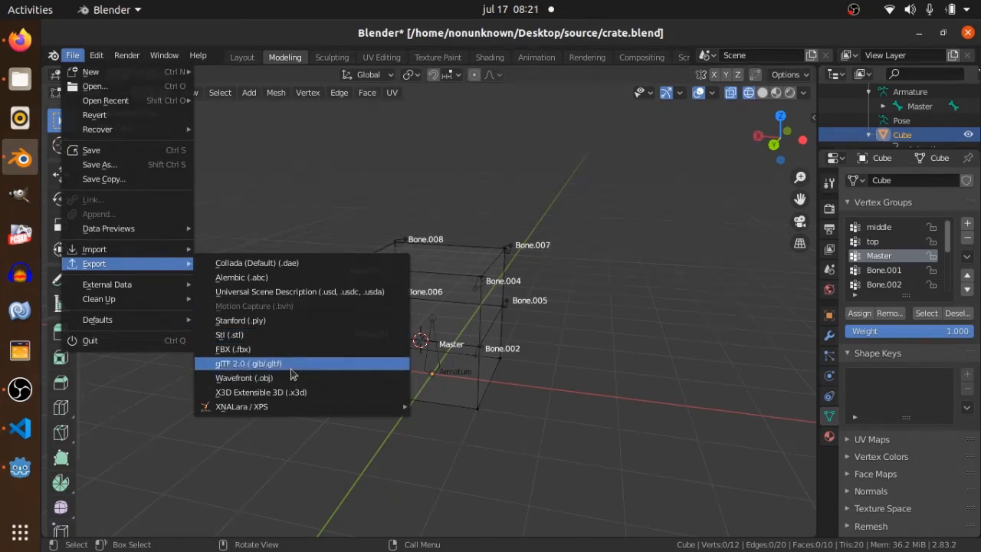
Step: Export the rigged crate as glTF 2.0 named test_crate into models/crate
left_click(249, 362)
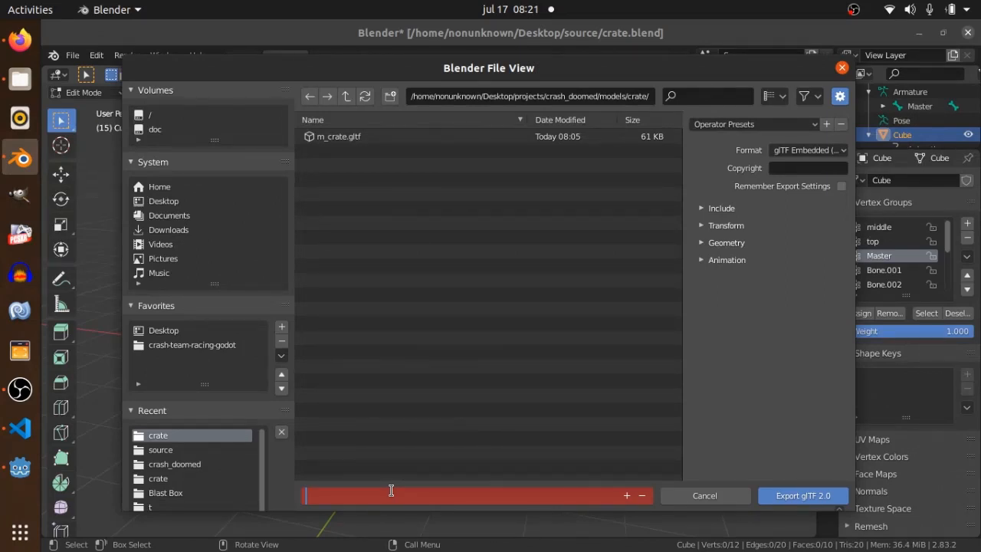
type("M")
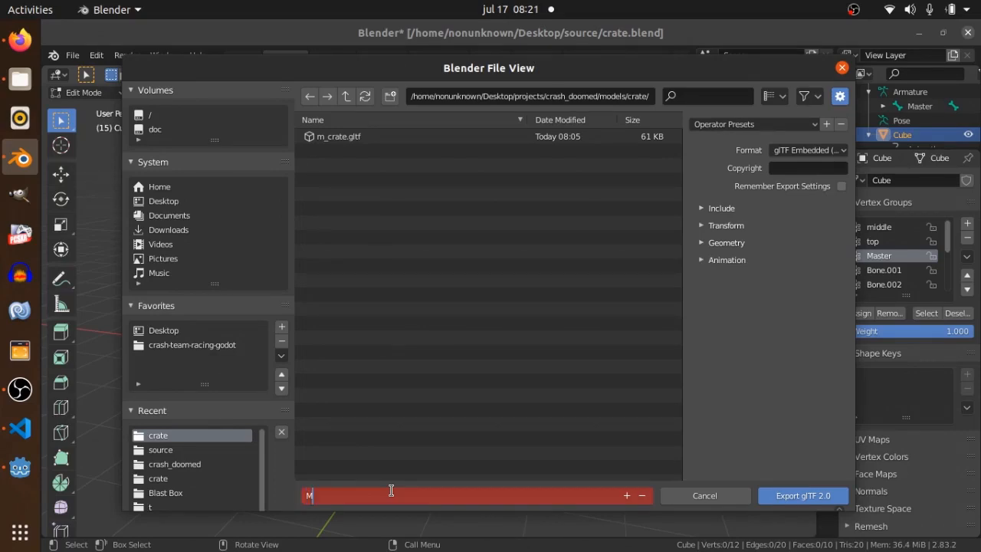
type("test_crate")
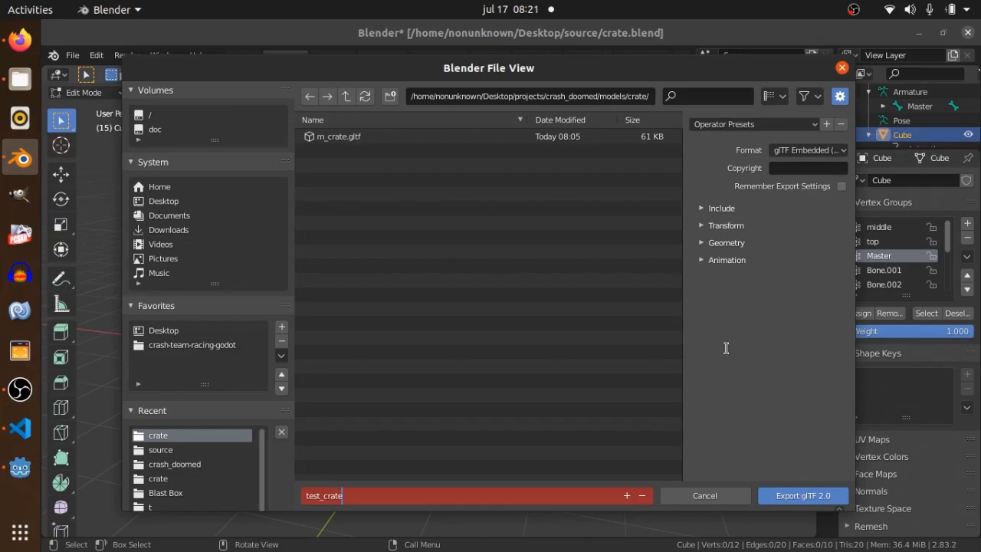
left_click(727, 260)
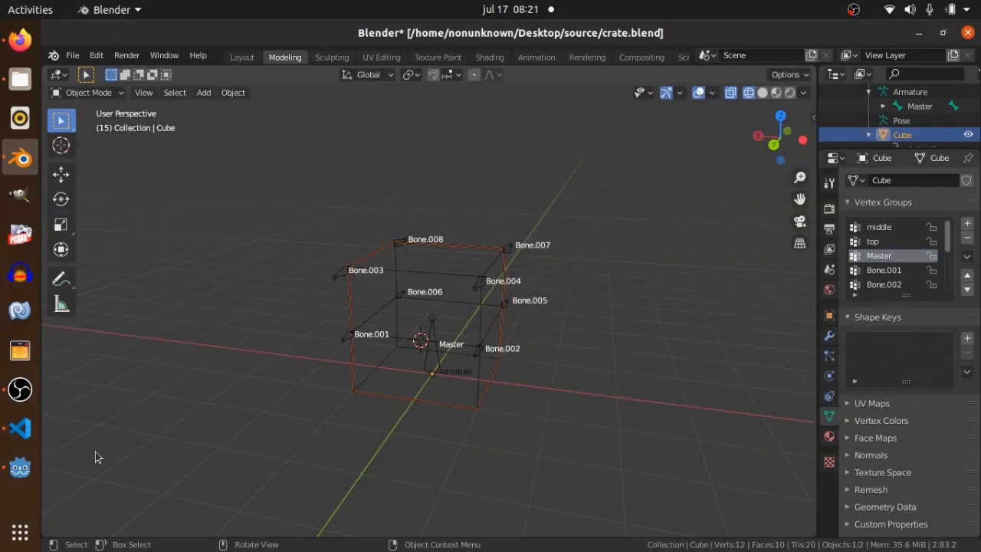
mouse_move(19, 466)
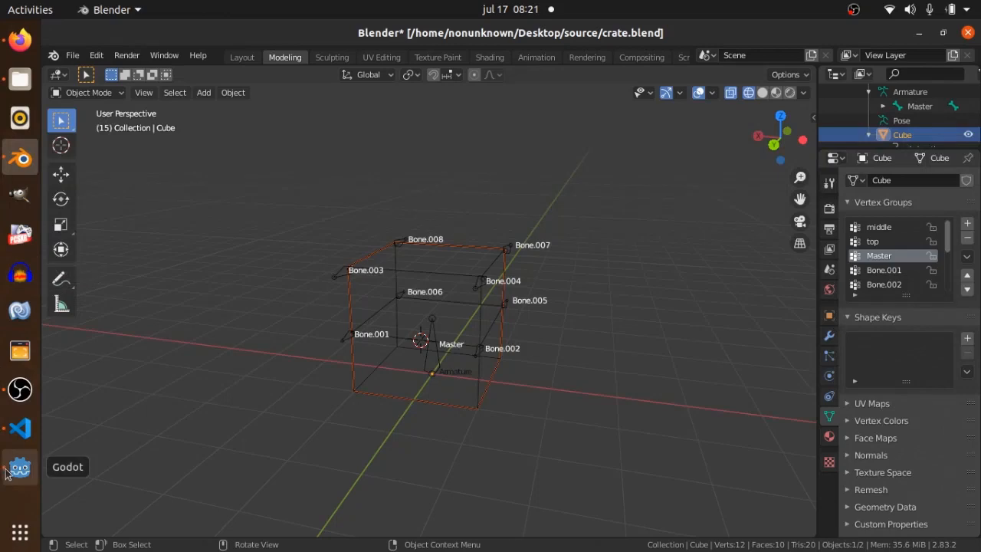
Step: Open test_crate.gltf in Godot and inspect the AnimationPlayer's Idle animation, then return to Blender
left_click(19, 466)
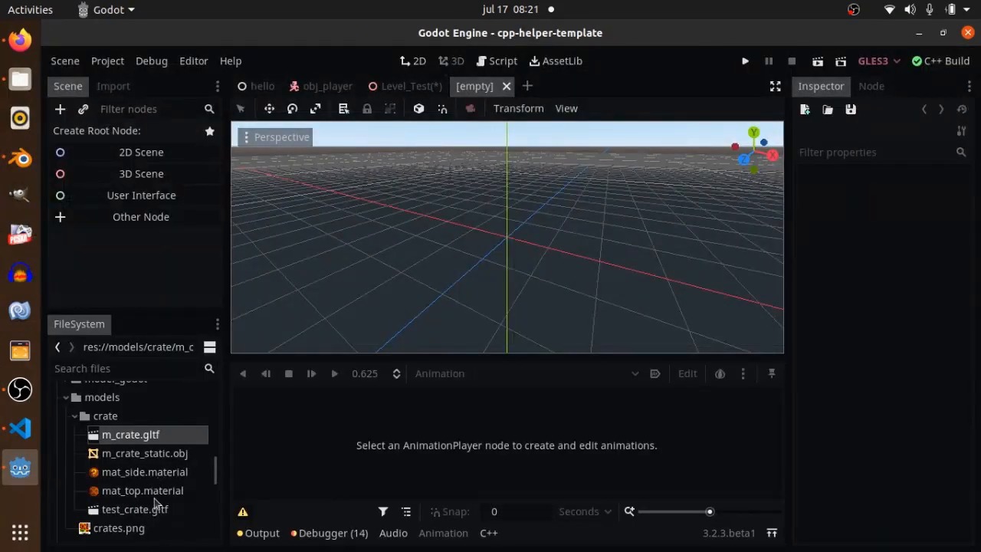
double_click(135, 509)
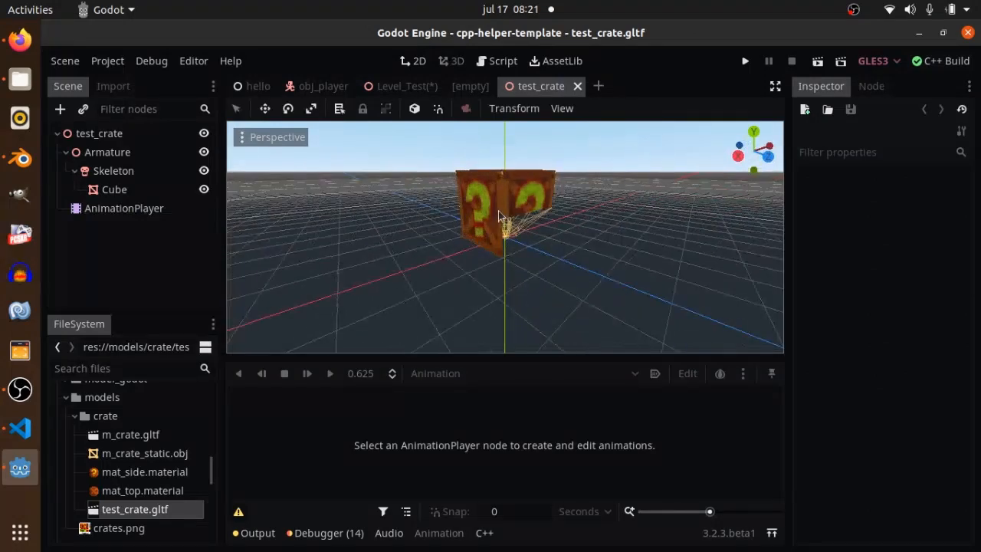
scroll("down", 3)
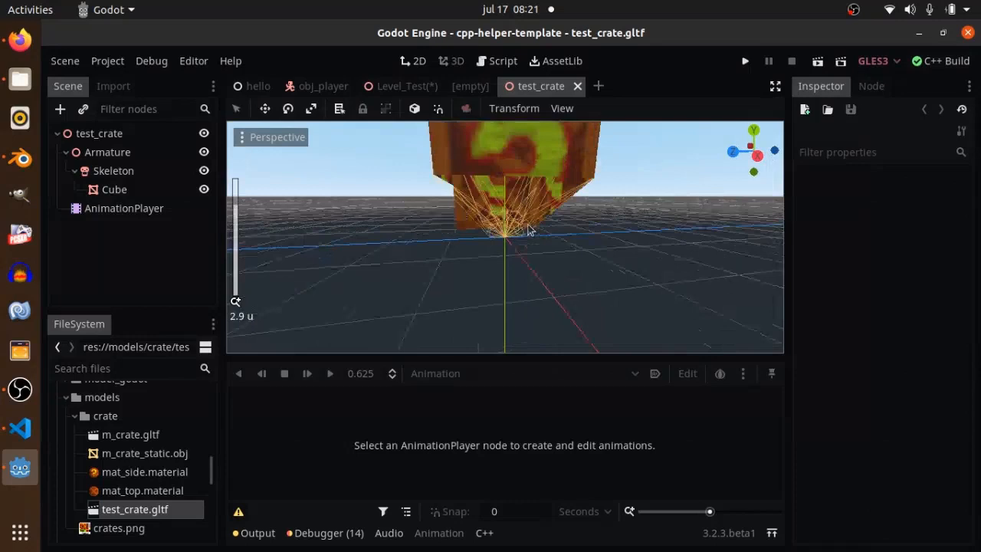
left_click(123, 208)
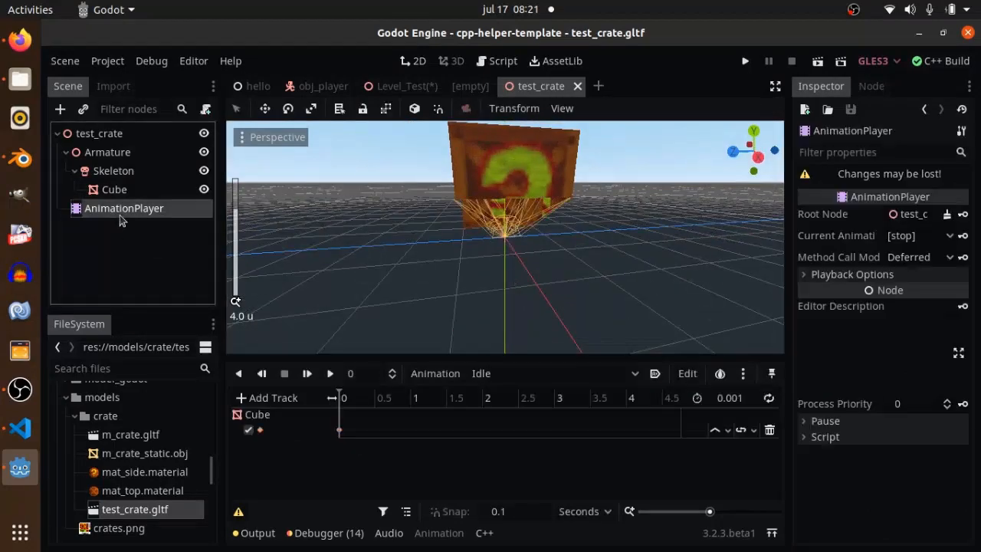
left_click(551, 373)
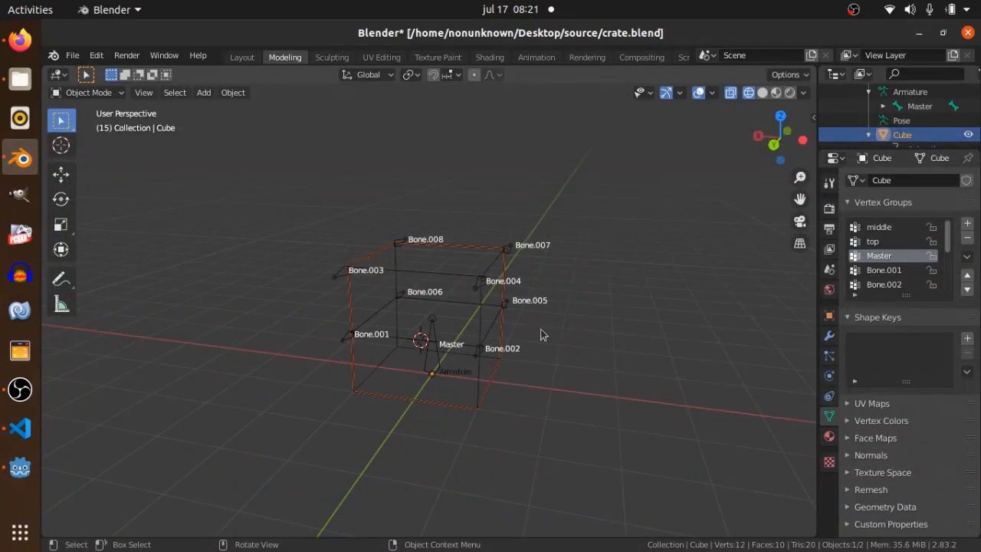
Step: Switch the armature into Edit Mode and back to Object Mode
left_click_drag(540, 335, 484, 311)
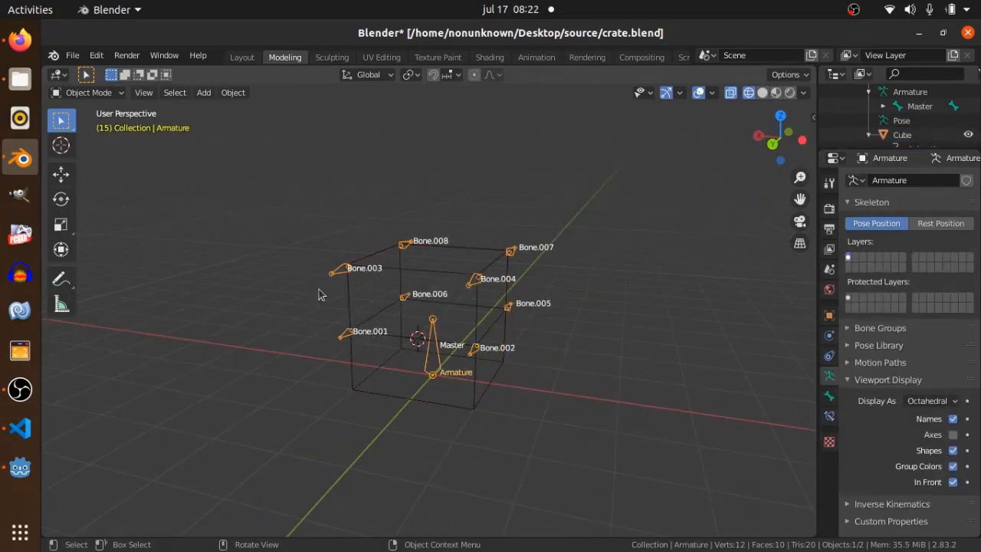
left_click(88, 92)
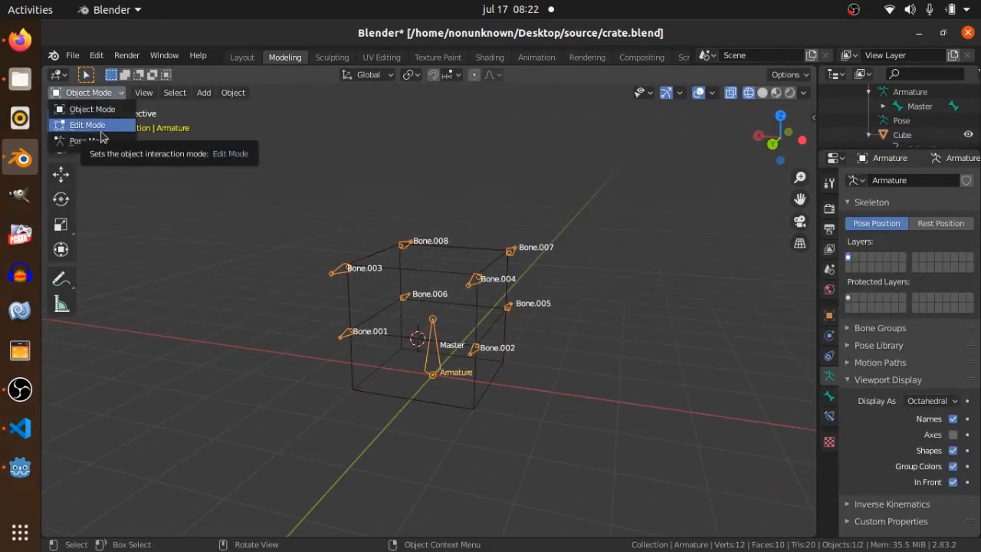
left_click(87, 124)
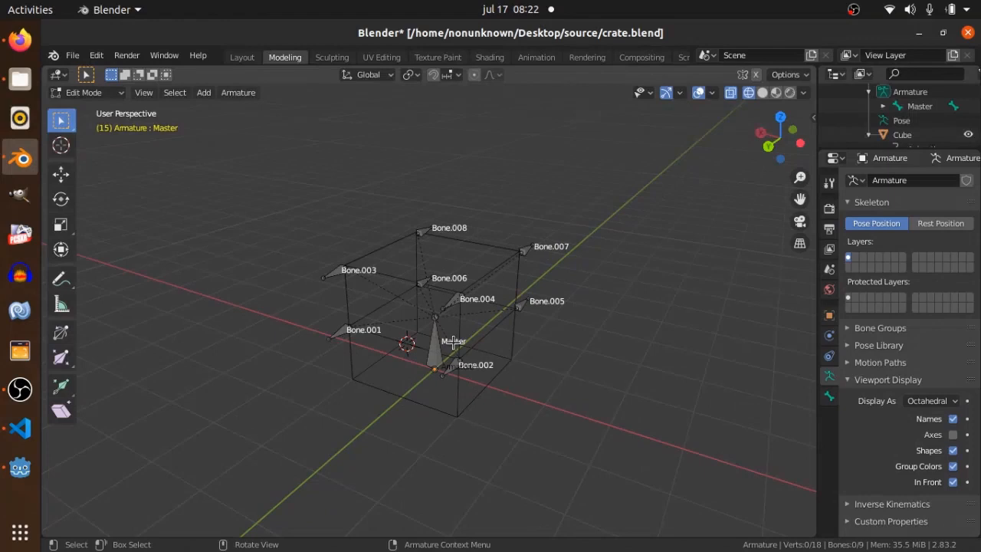
left_click(84, 92)
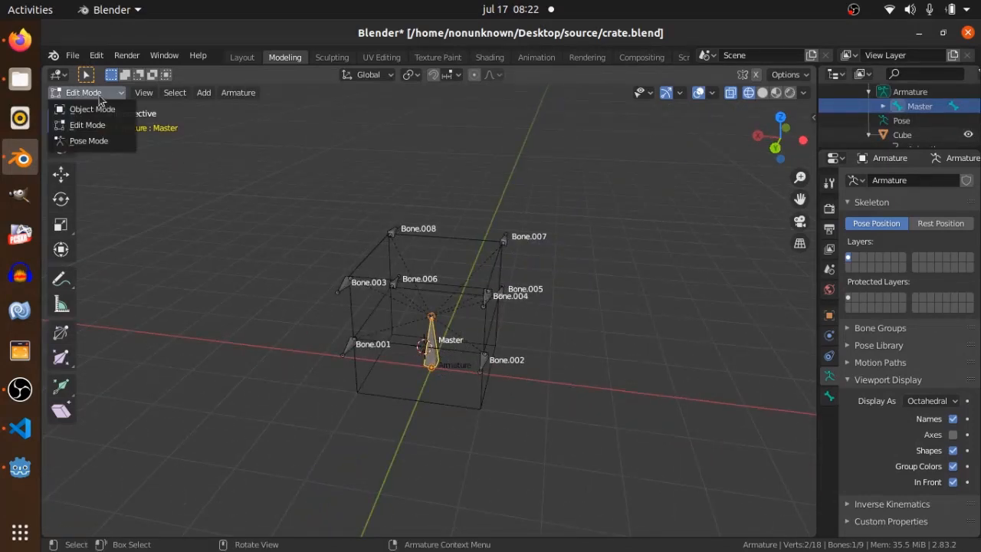
left_click(92, 109)
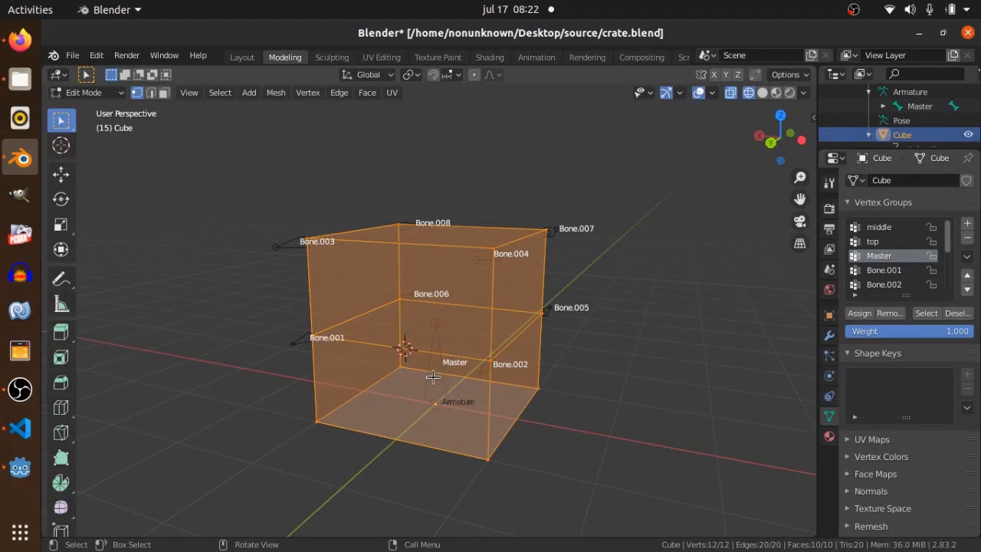
mouse_move(679, 360)
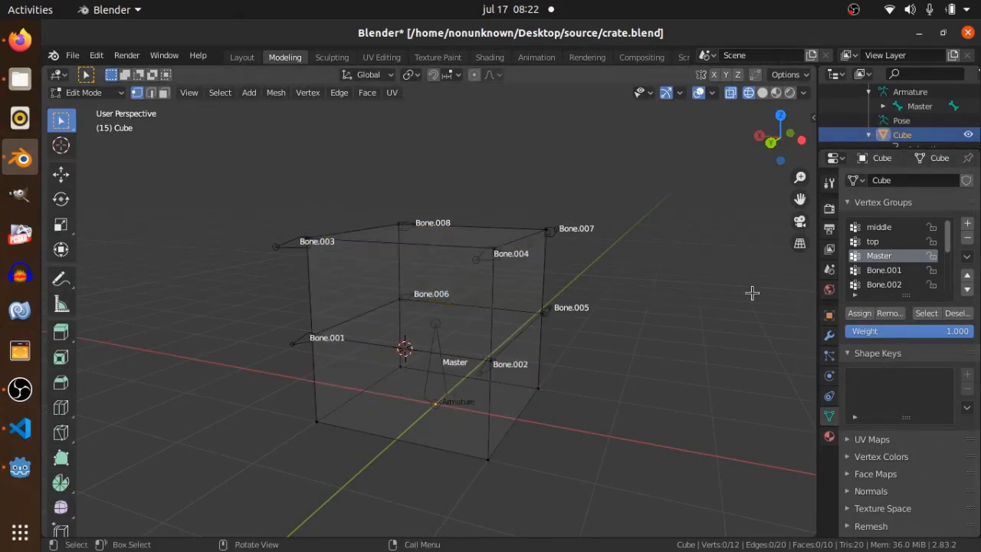
Step: Select all the crate cube's vertices and bring up the File menu
key("a")
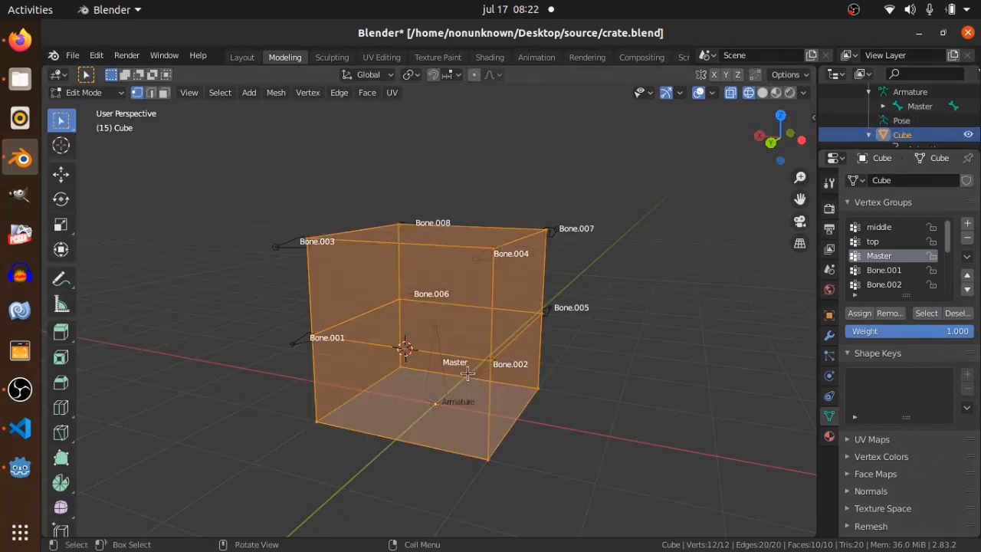
left_click(72, 54)
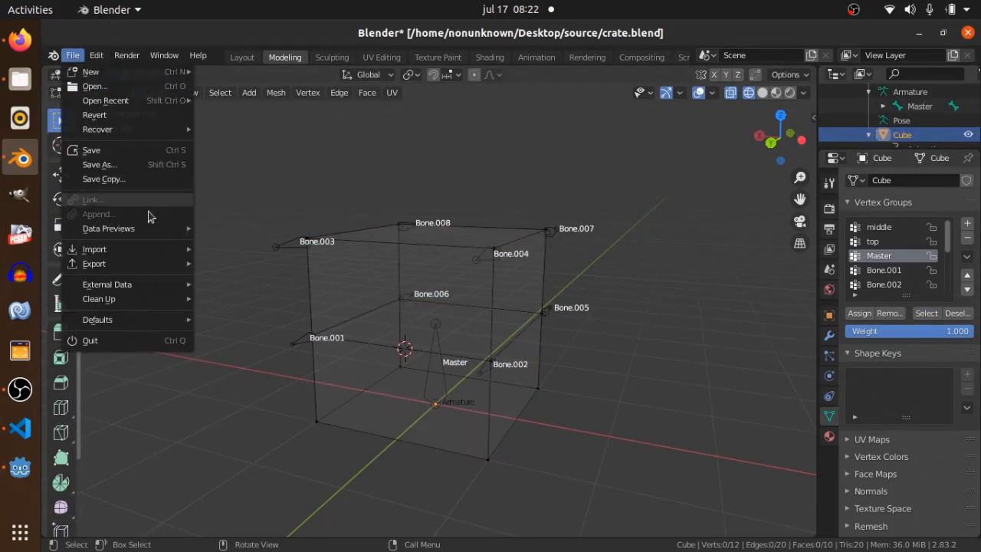
Step: Export the crate as glTF 2.0 named final_crate into the crate models folder
left_click(93, 263)
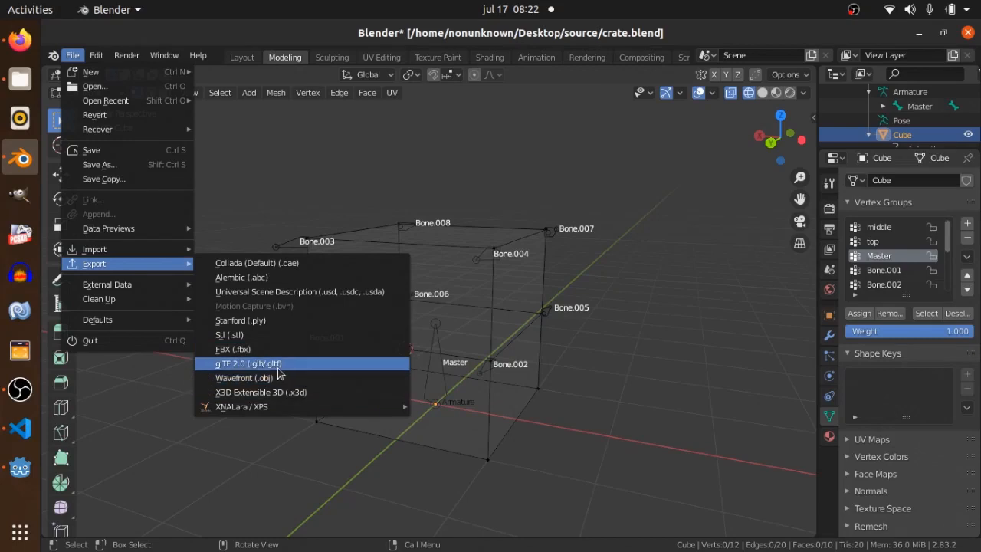
left_click(248, 363)
type("final_crate")
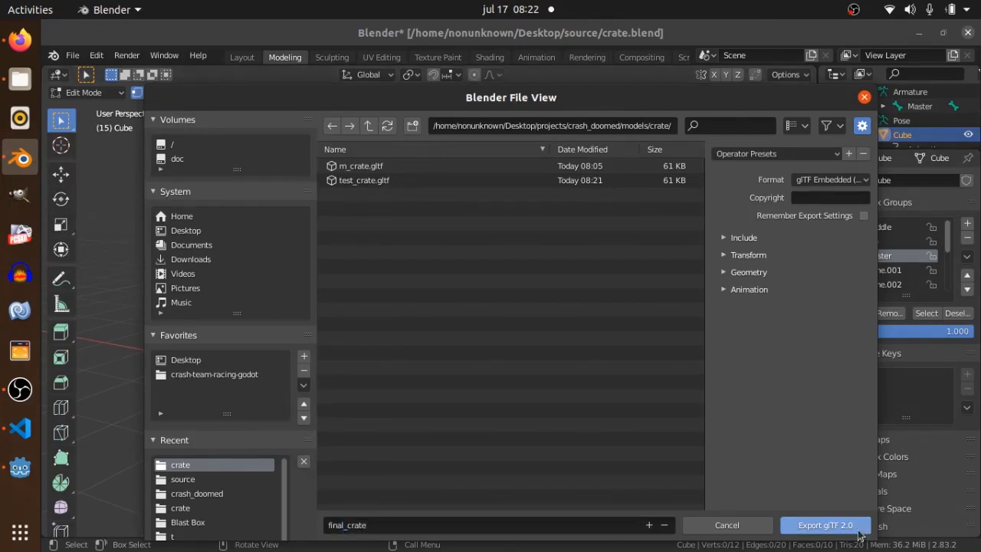
left_click(825, 525)
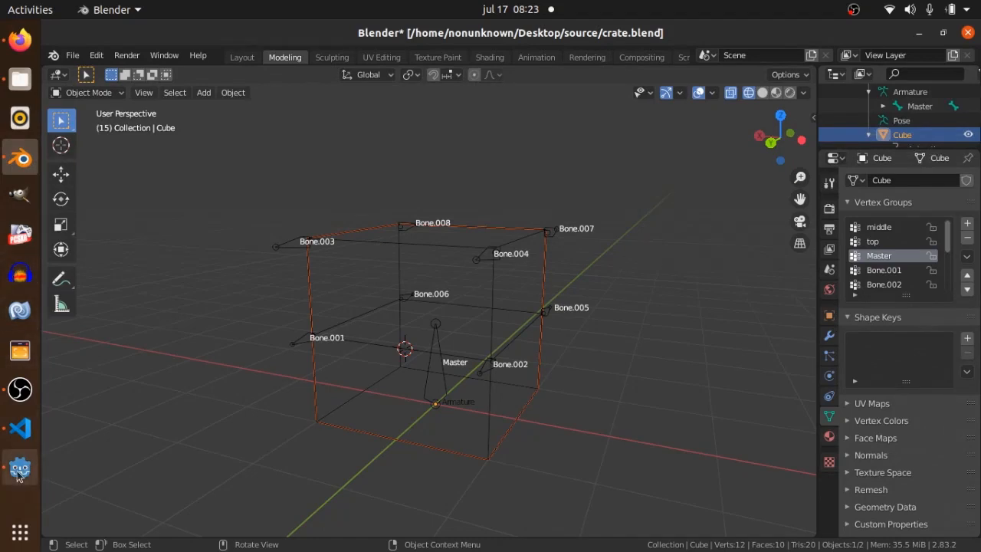
Step: Open final_crate.gltf in Godot and view the AnimationPlayer's Smash bone tracks
left_click(19, 467)
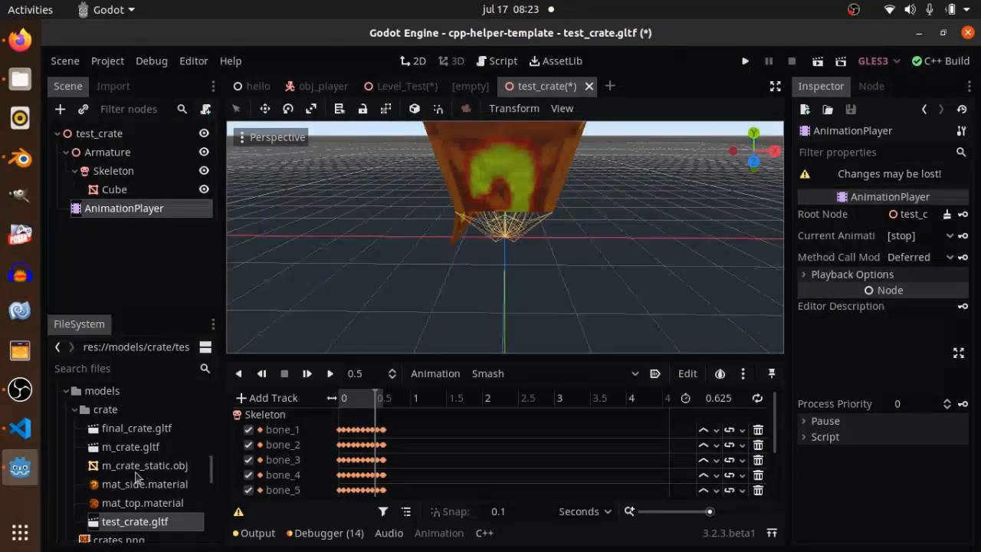
double_click(138, 428)
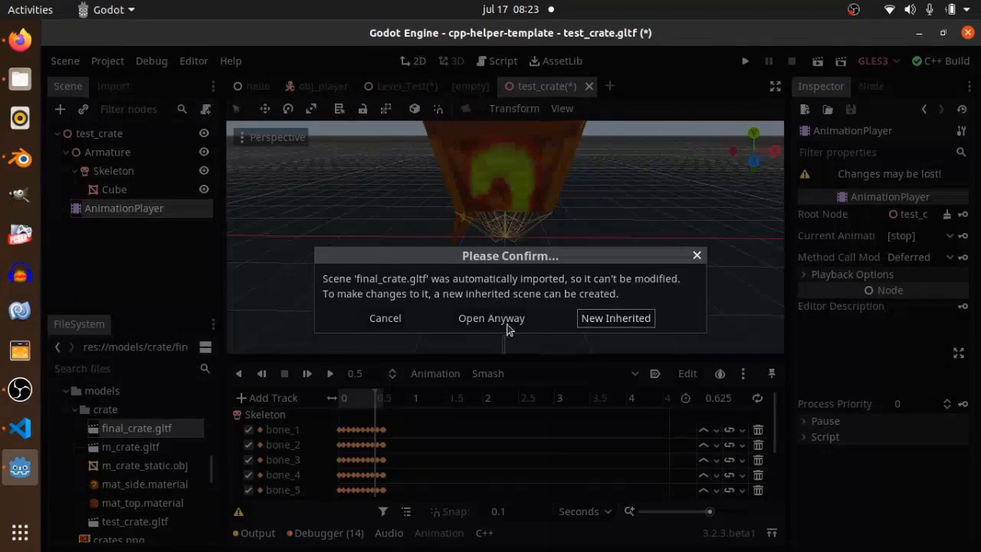
left_click(492, 318)
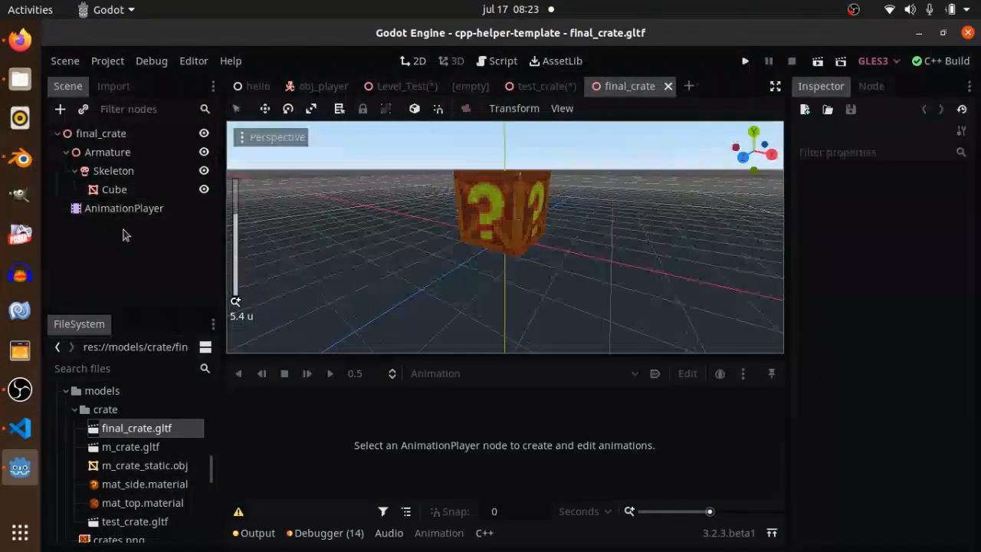
left_click(124, 207)
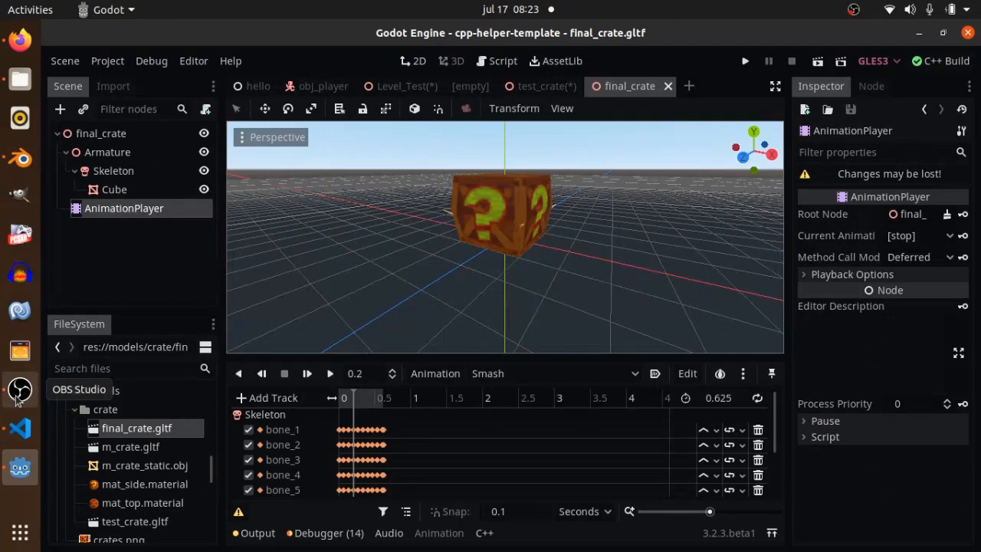
left_click(20, 389)
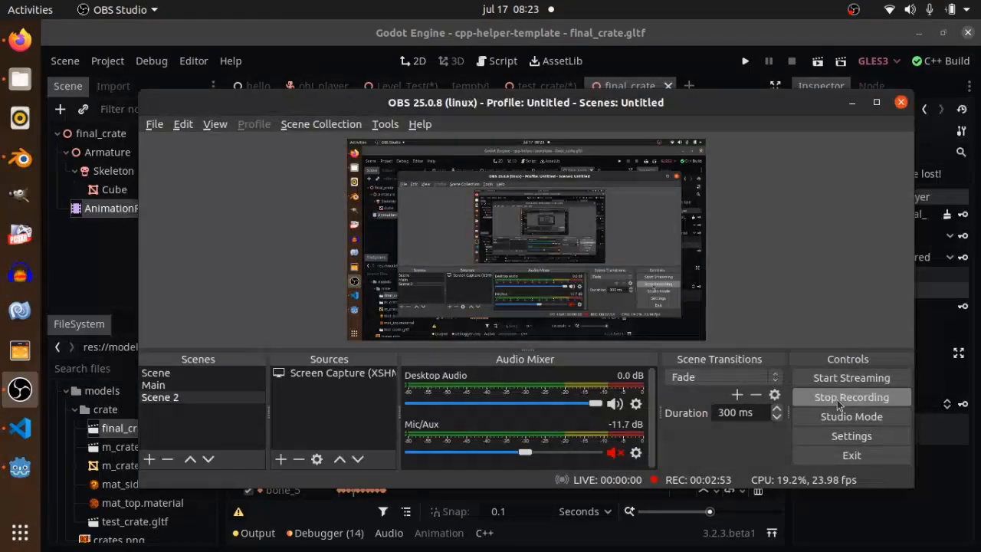